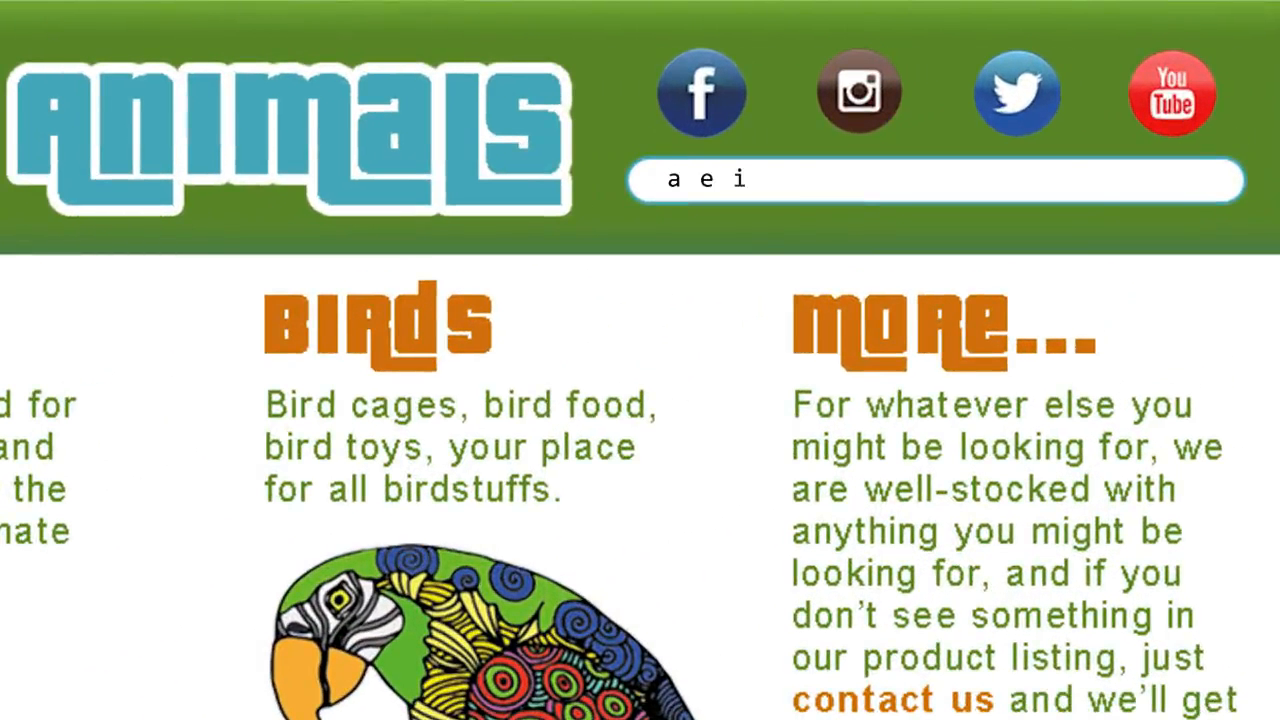
# Step: Finish the vowels with 'ou', then continue the sentence 'it's very difficult for a single ha'
pyautogui.write('ou')
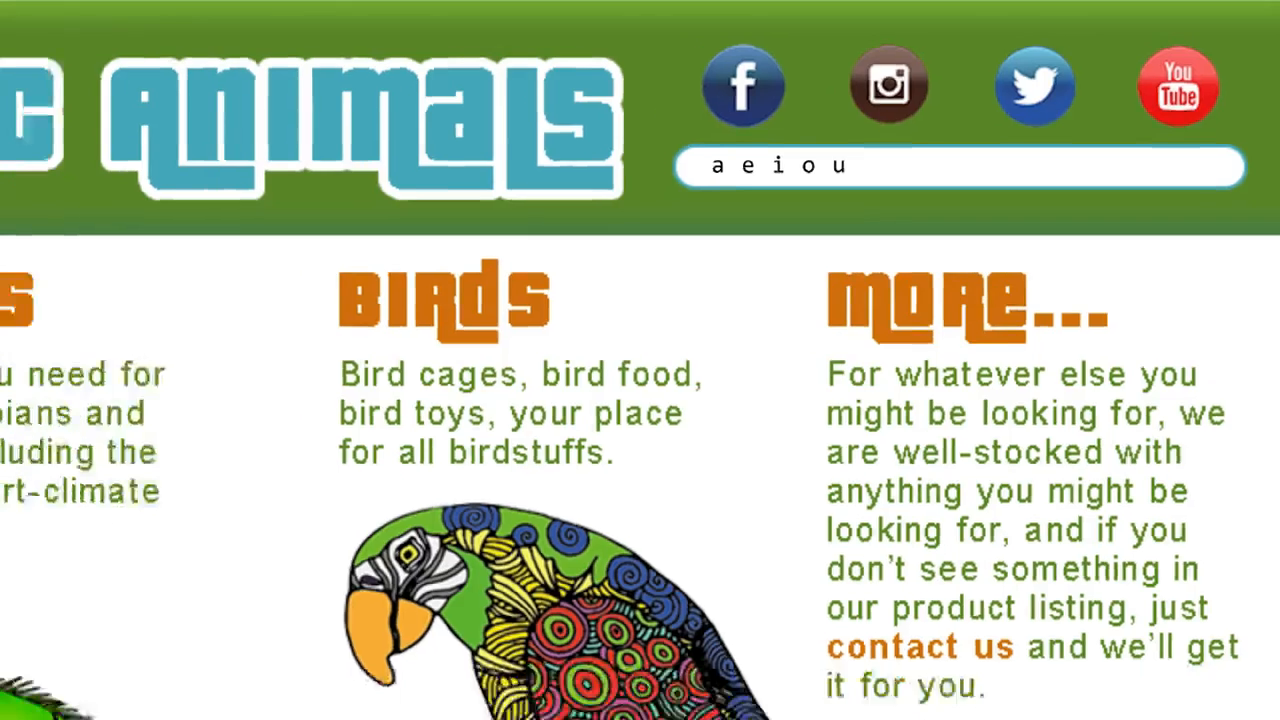
pyautogui.press('Enter')
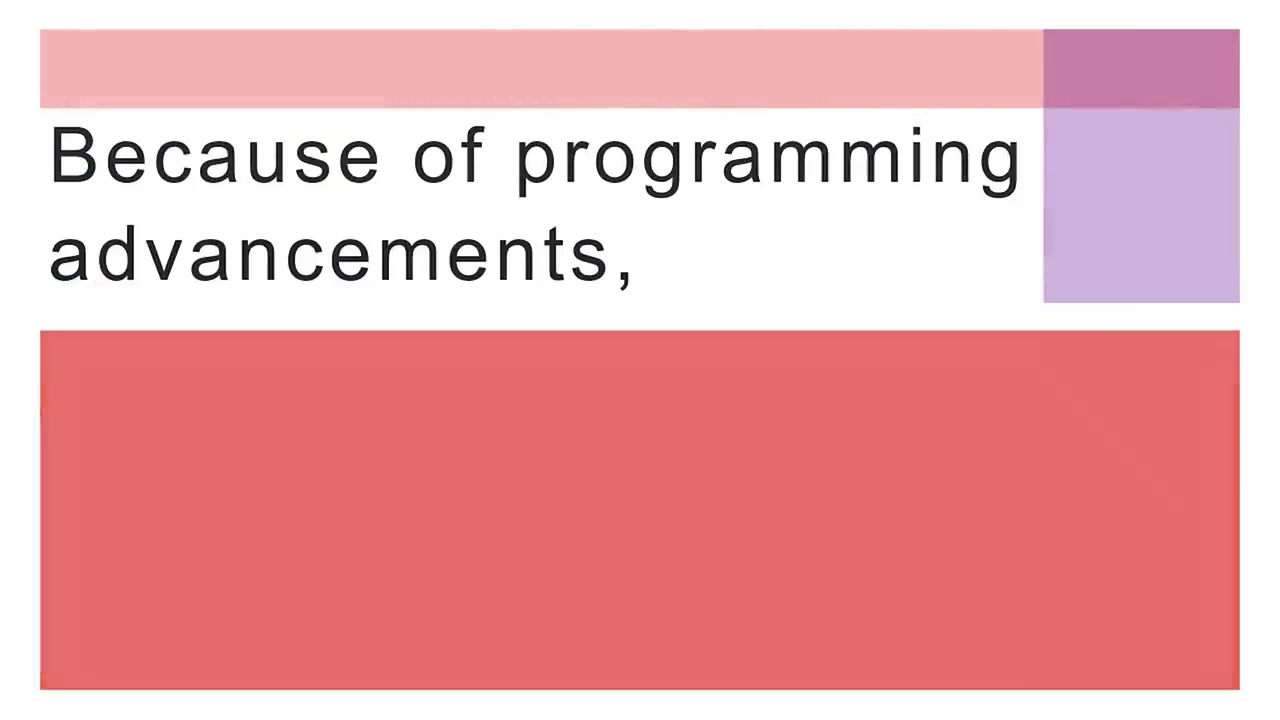
pyautogui.write("it's very difficult for a single ha")
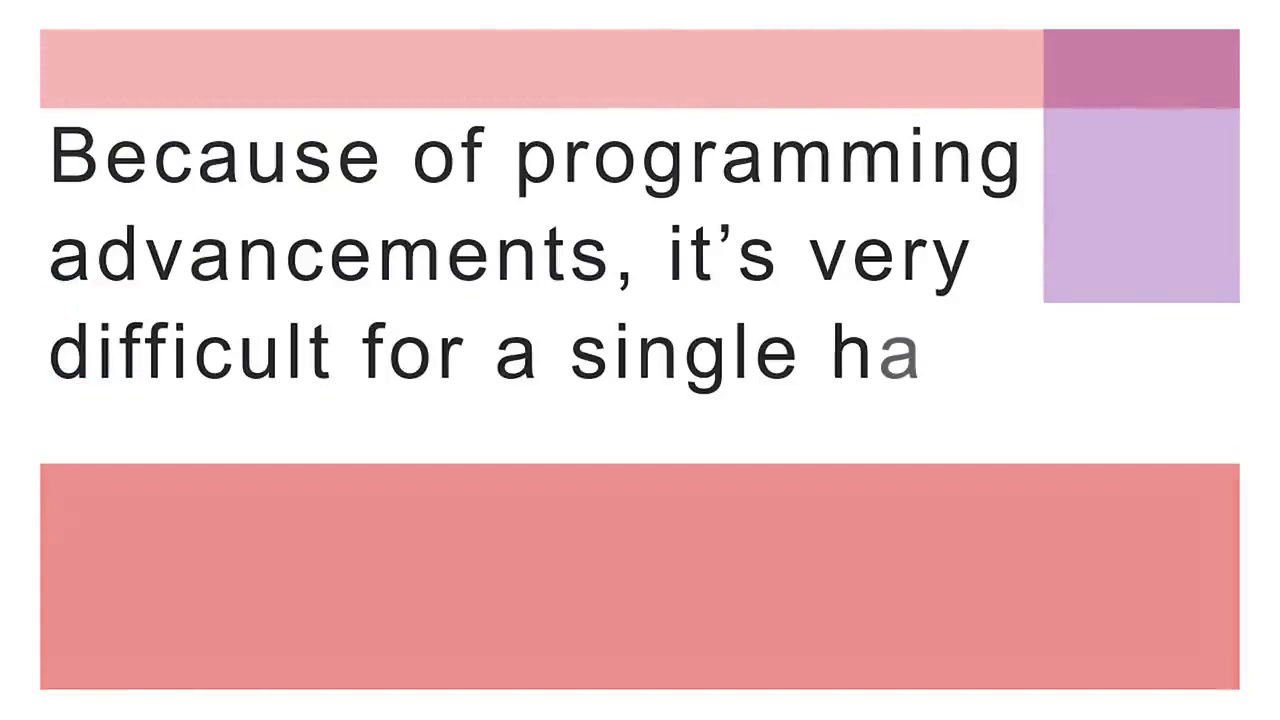